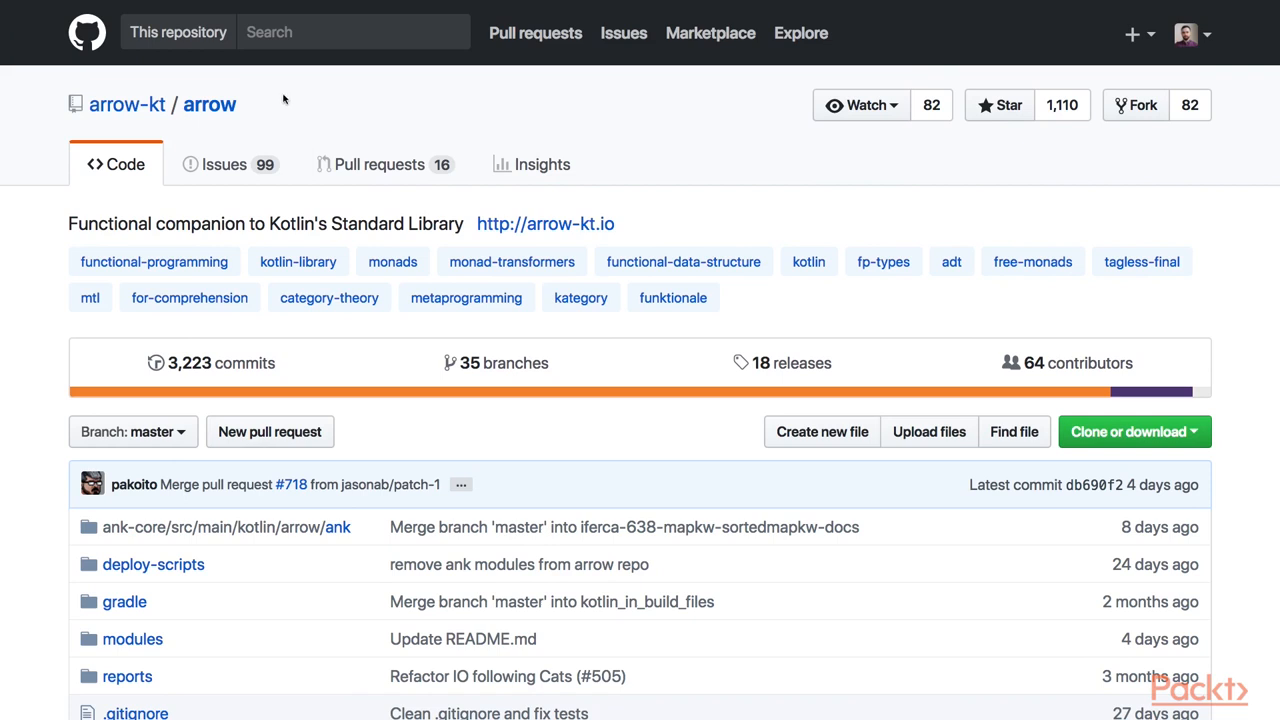
mouse_move(88, 108)
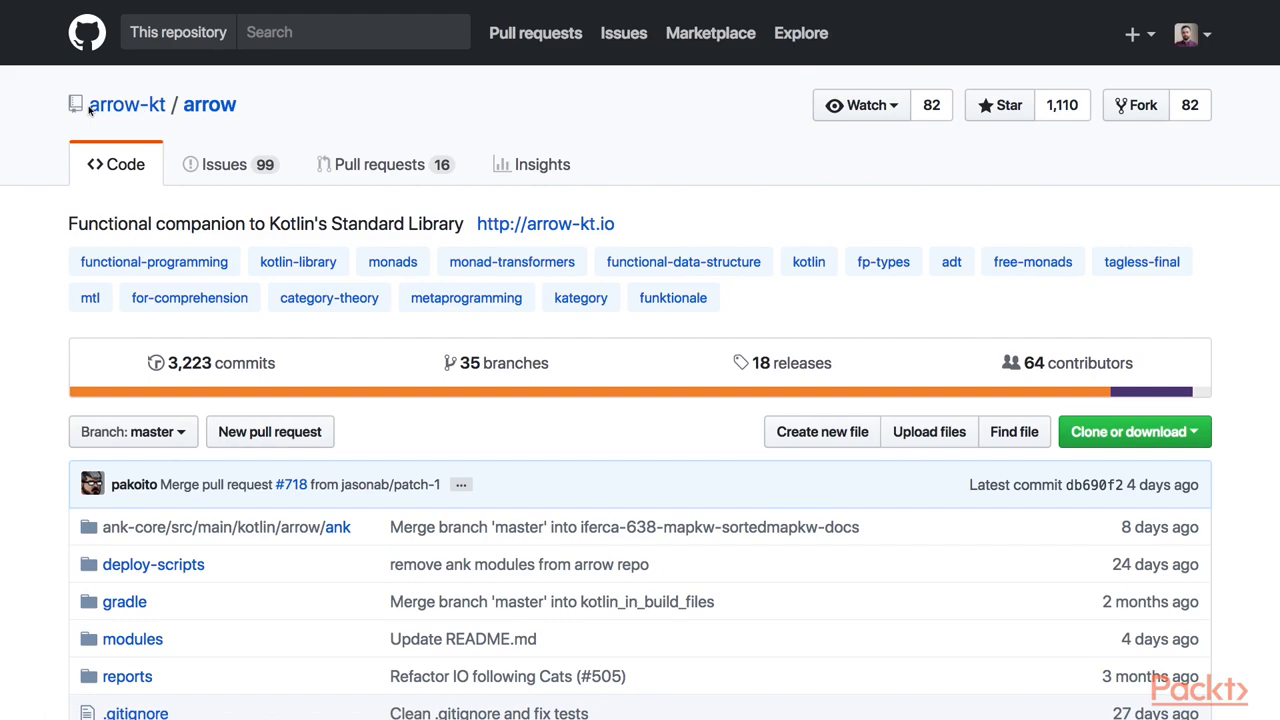
mouse_move(336, 140)
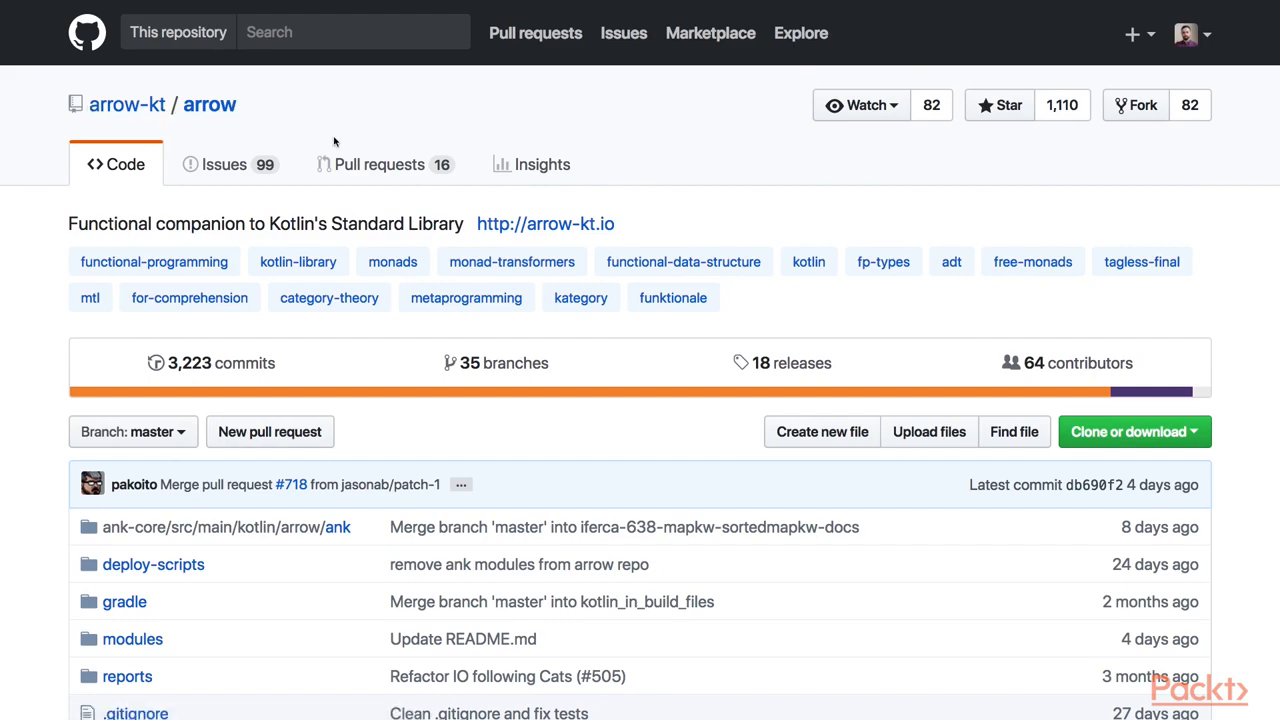
Scroll past the file list to the README's Arrow logo, badges and feature links
scroll(down, 3)
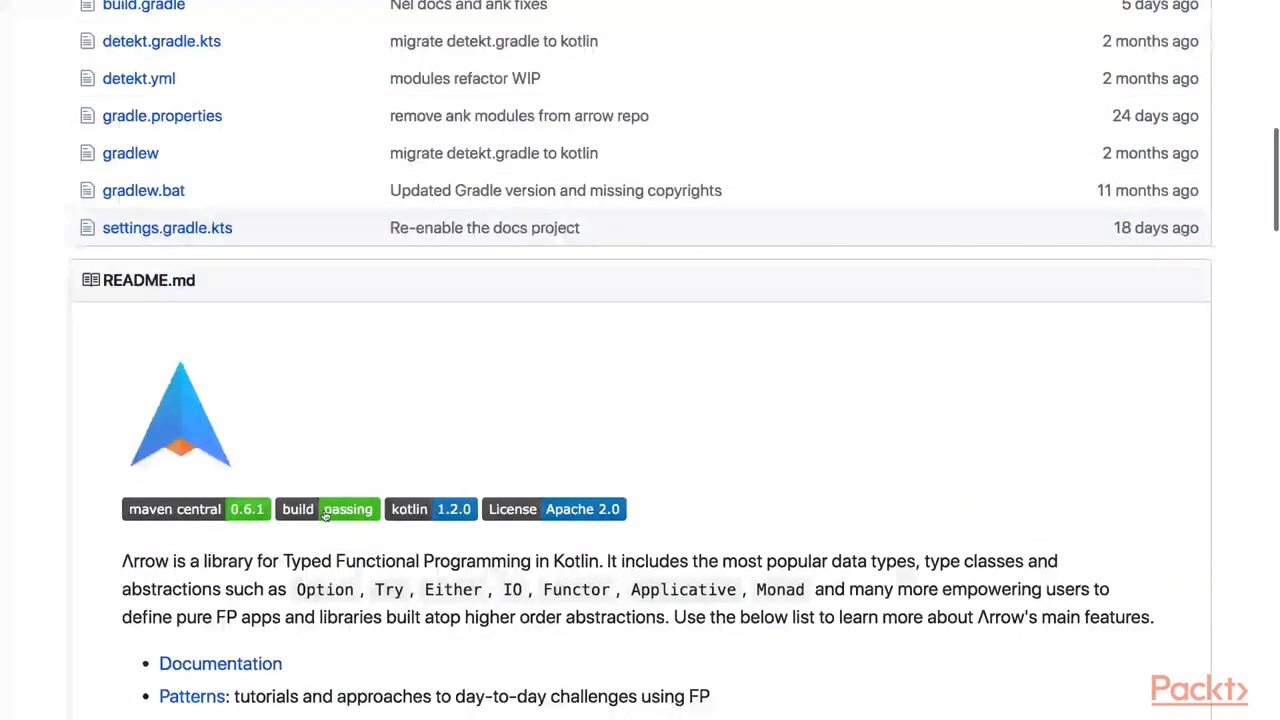
scroll(down, 3)
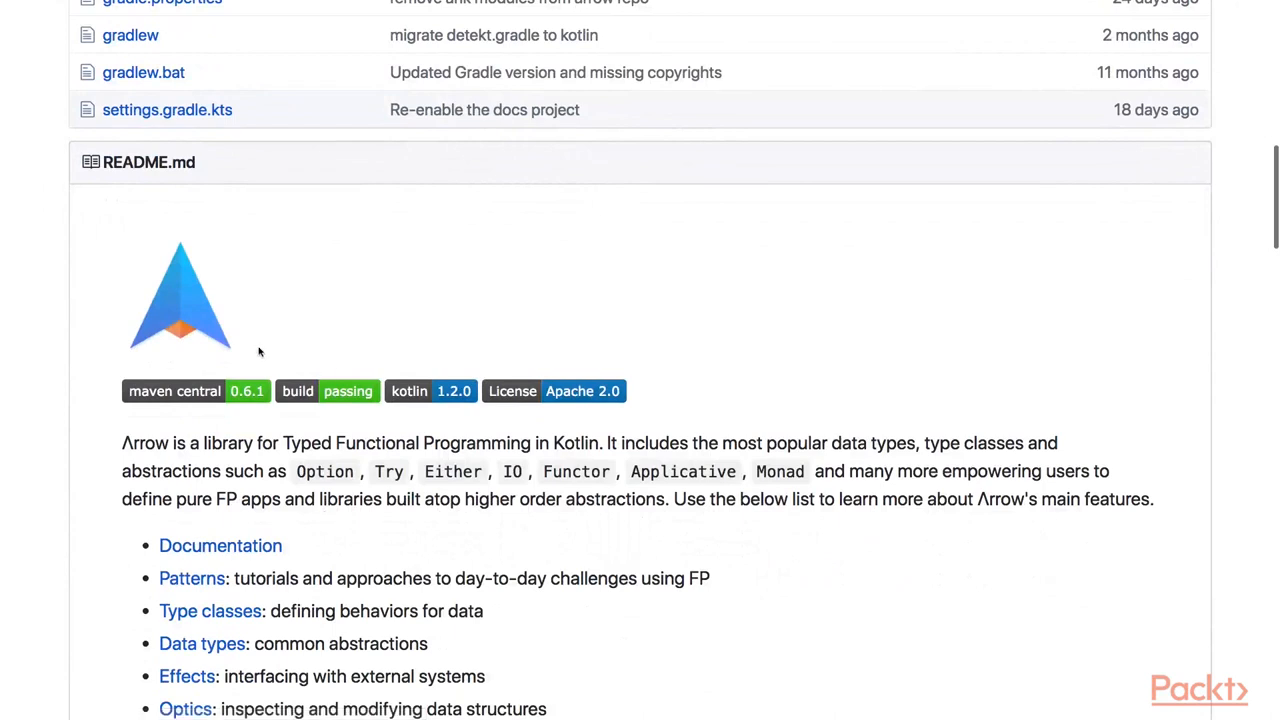
mouse_move(480, 416)
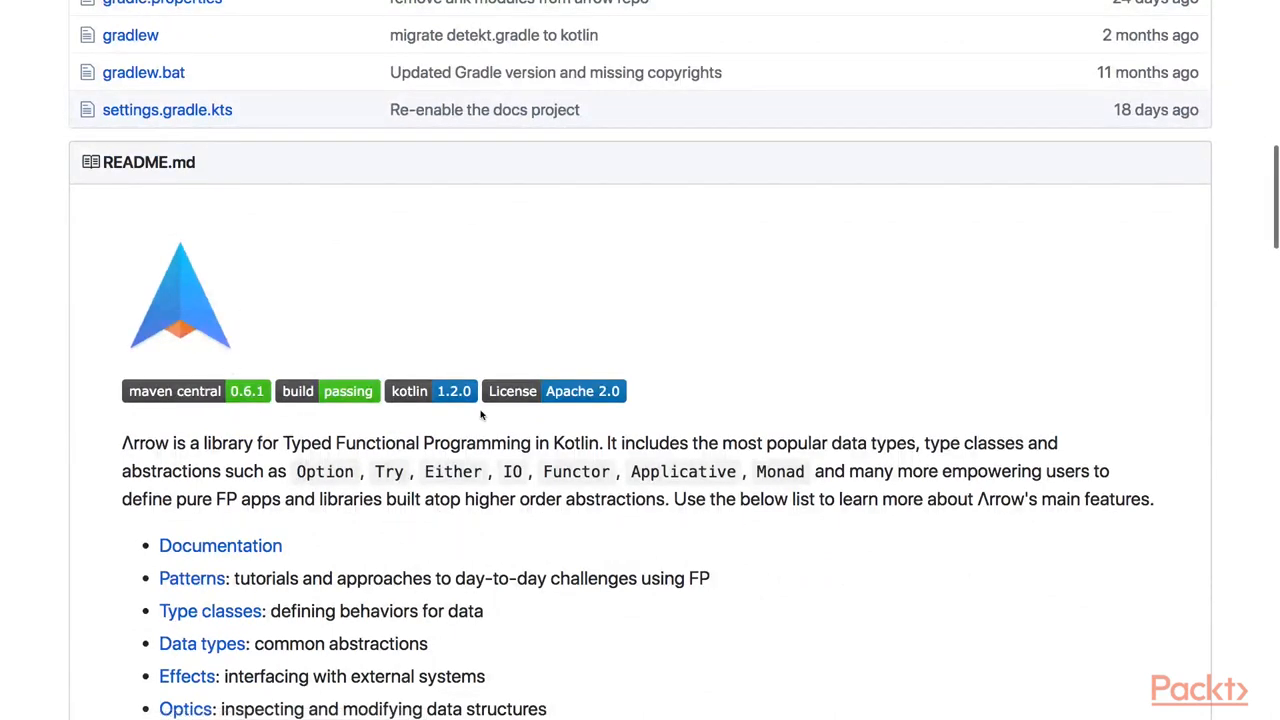
scroll(down, 3)
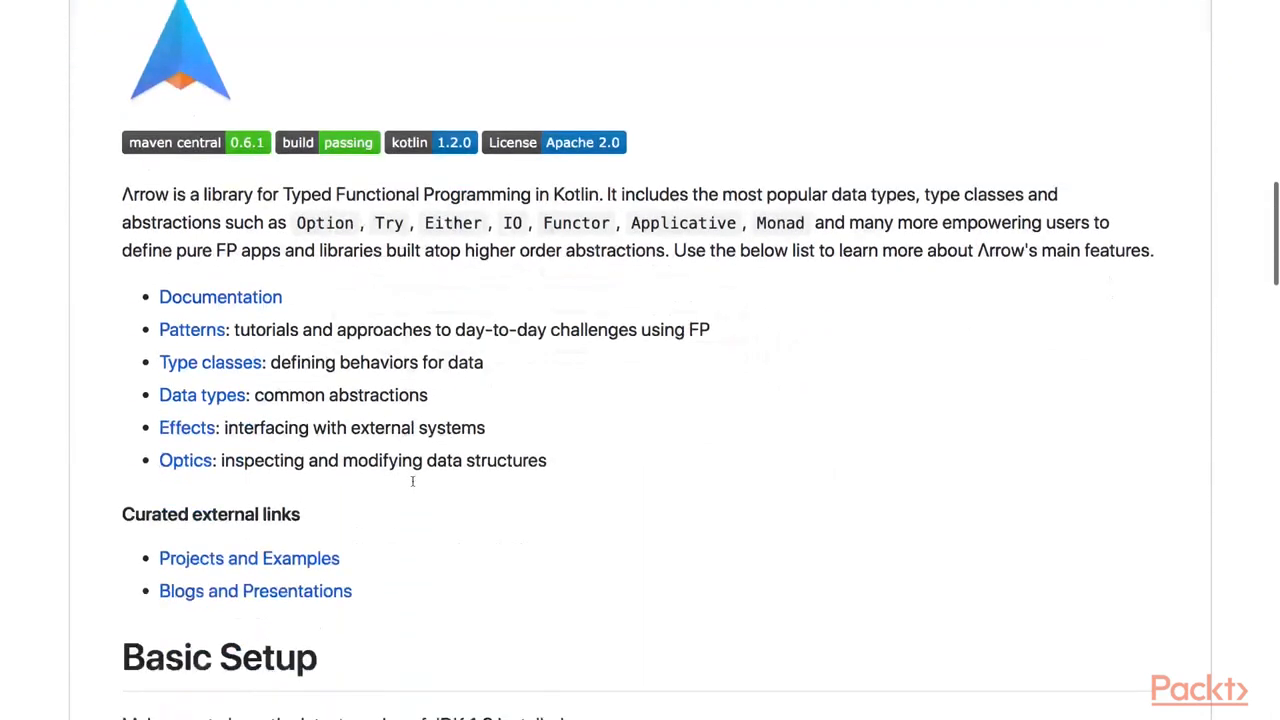
Scroll through the Basic Setup build.gradle snippet with jcenter and arrow 0.6.1 dependencies
scroll(down, 3)
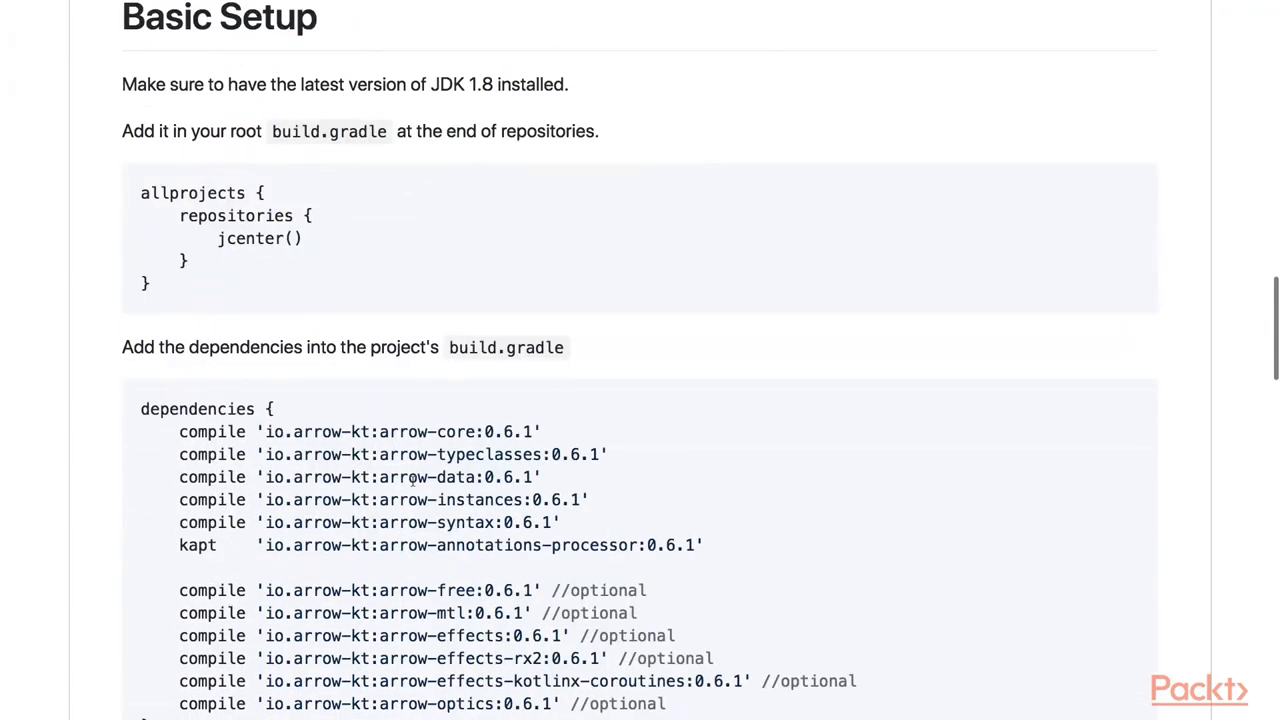
scroll(down, 3)
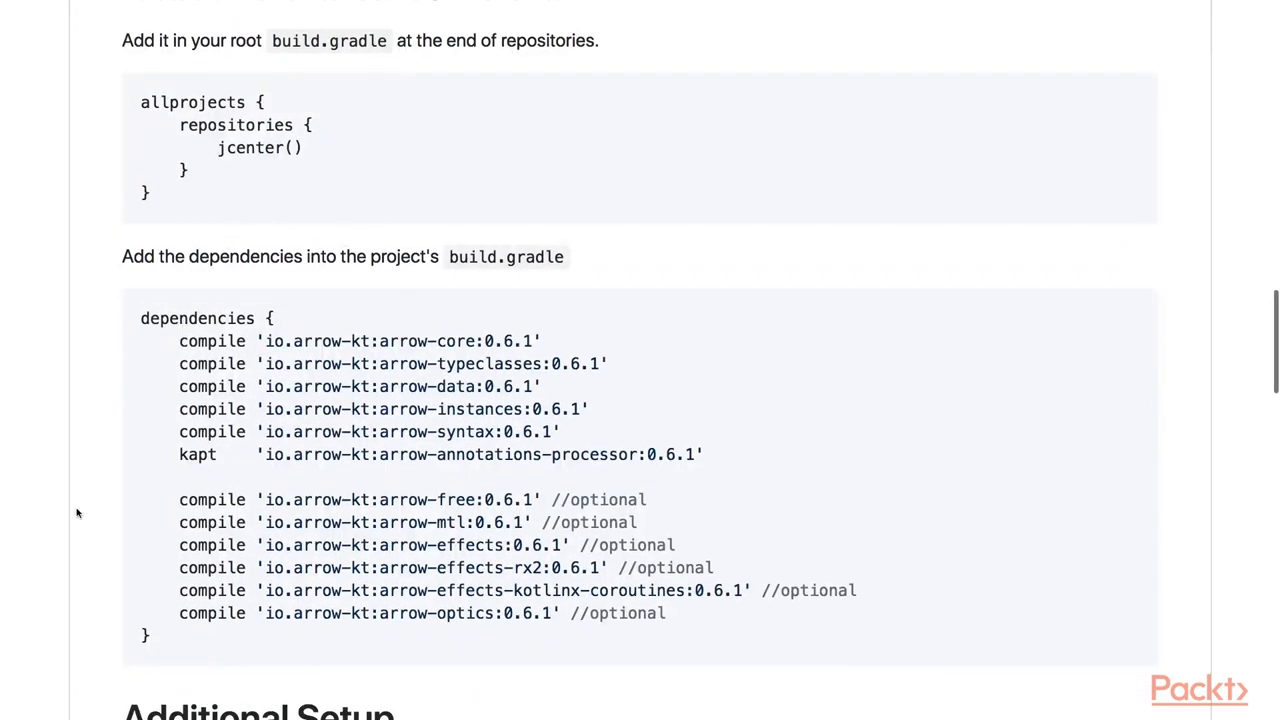
scroll(down, 3)
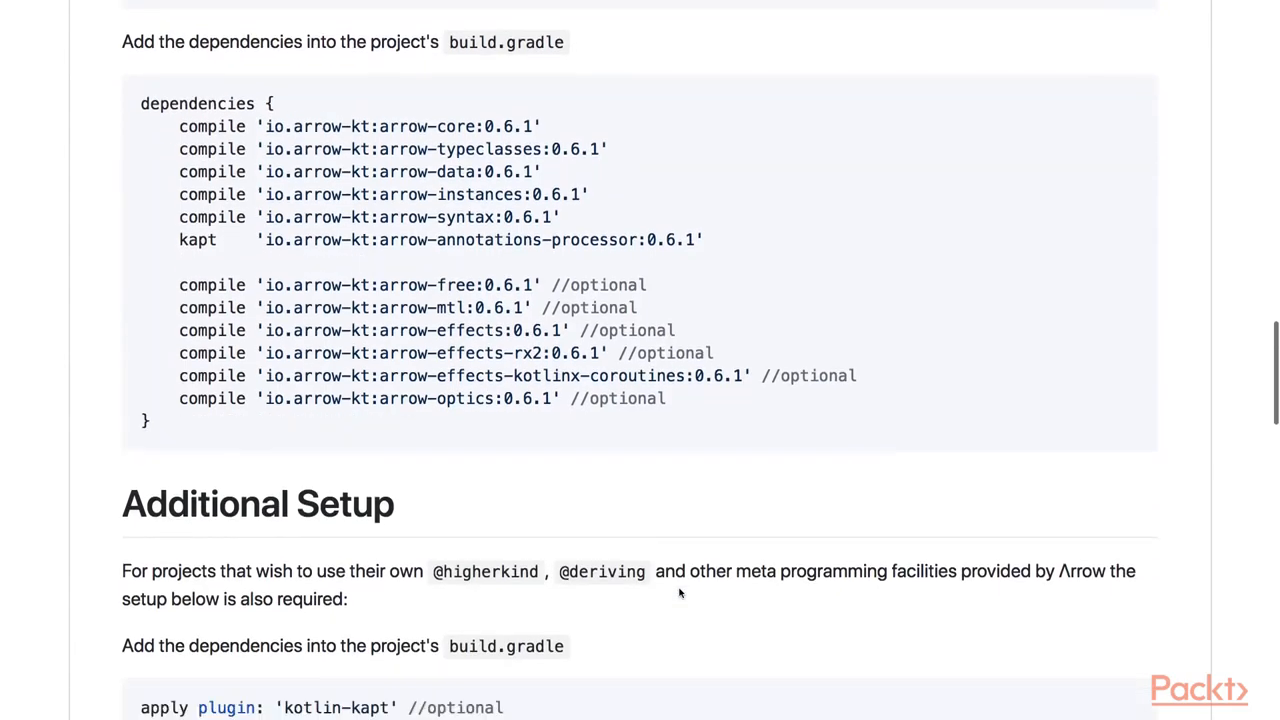
scroll(down, 3)
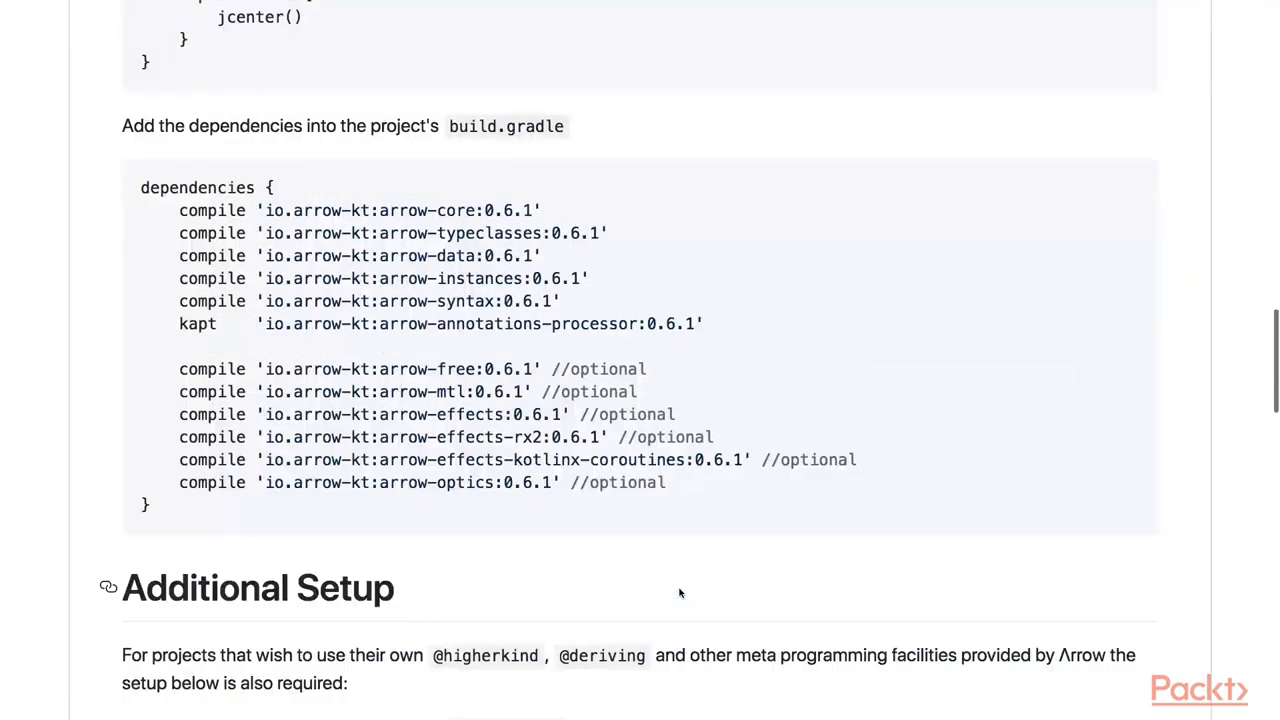
mouse_move(538, 508)
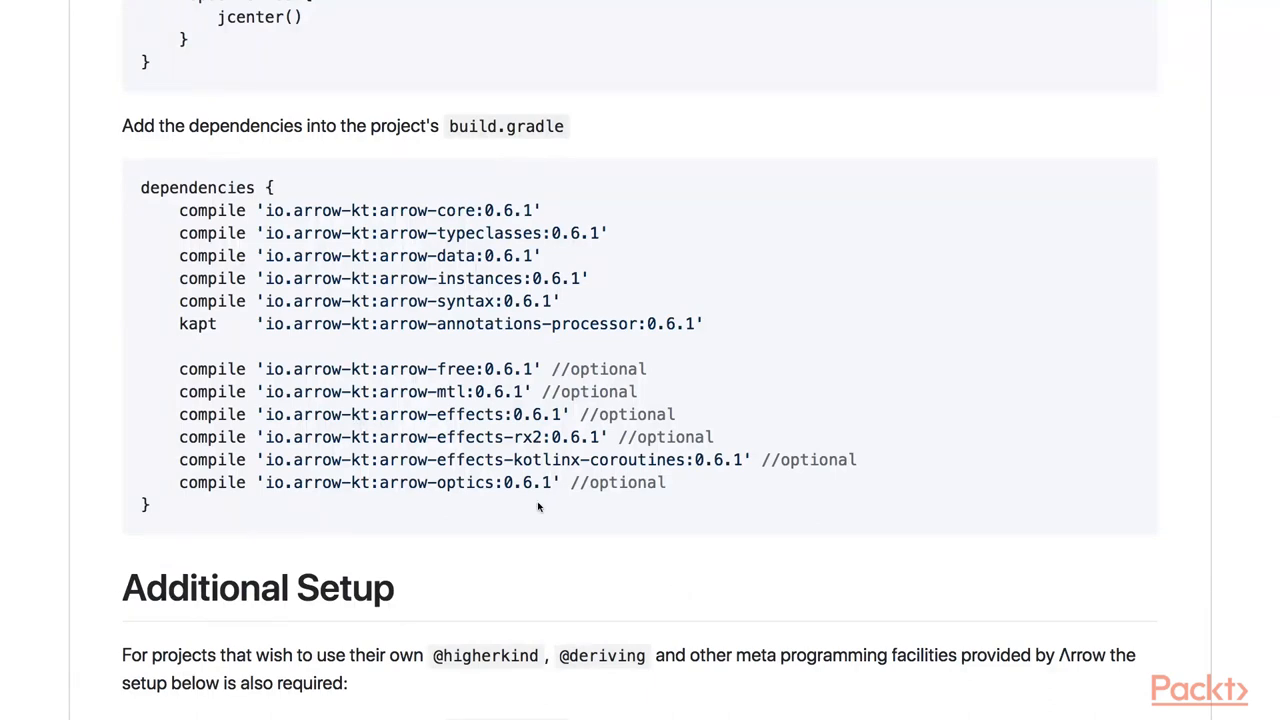
mouse_move(452, 348)
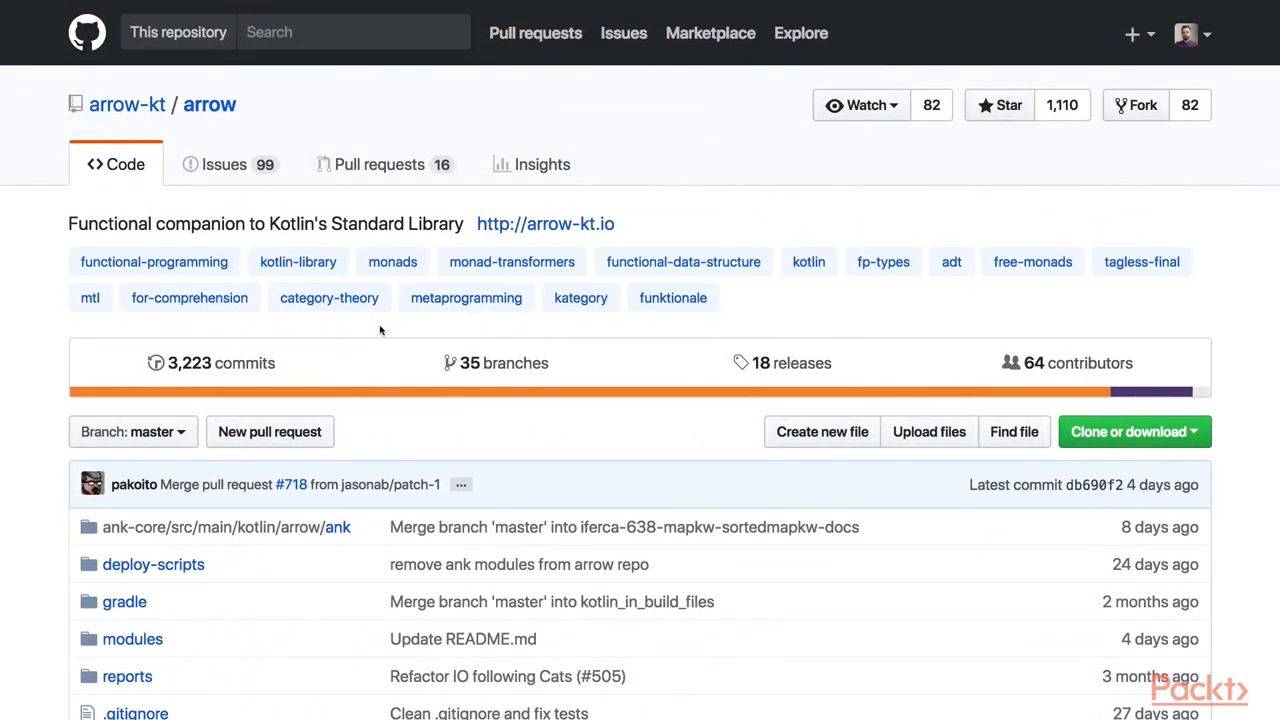
click(544, 224)
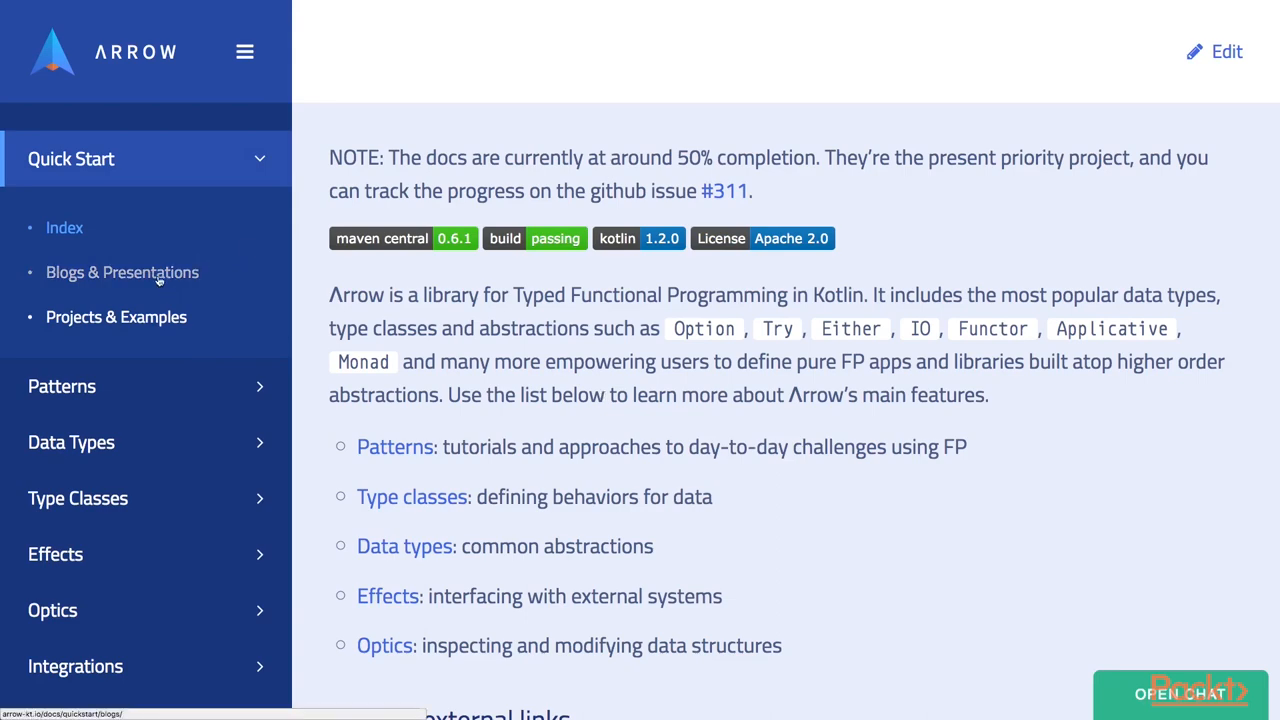
Browse Blogs & Presentations, then open the Projects & Examples page with its library lists
click(122, 272)
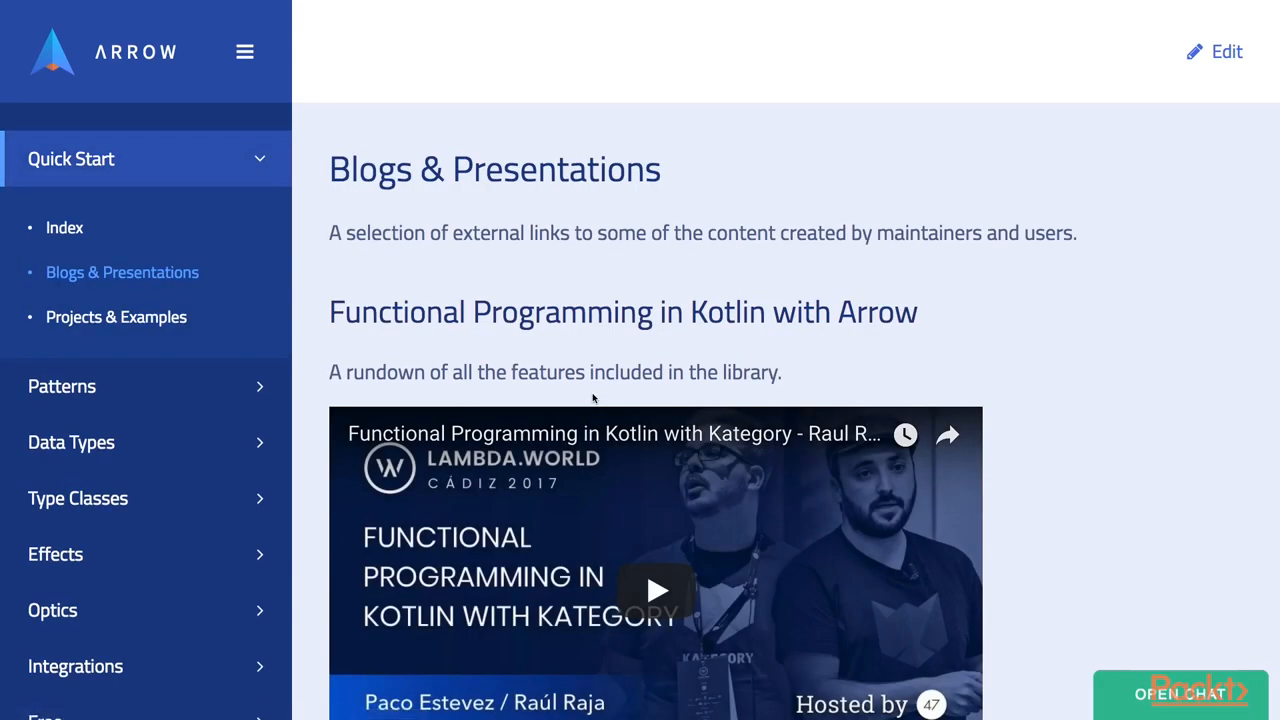
scroll(down, 3)
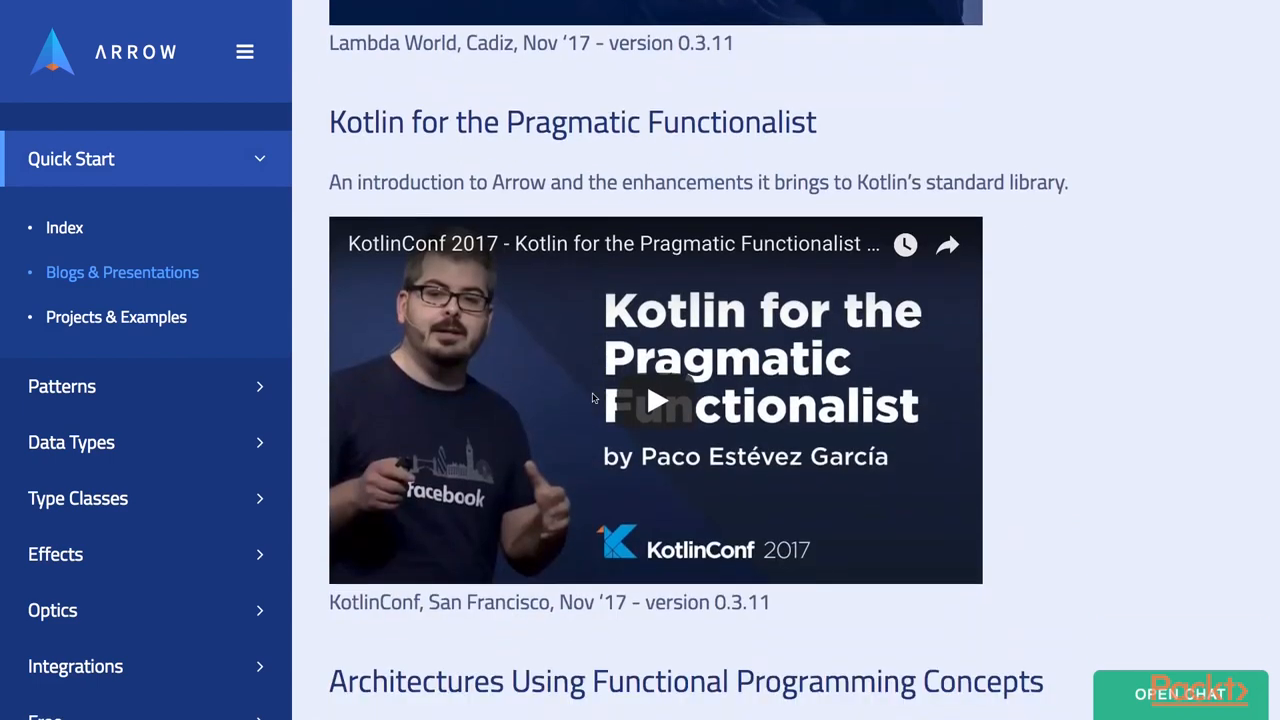
scroll(down, 3)
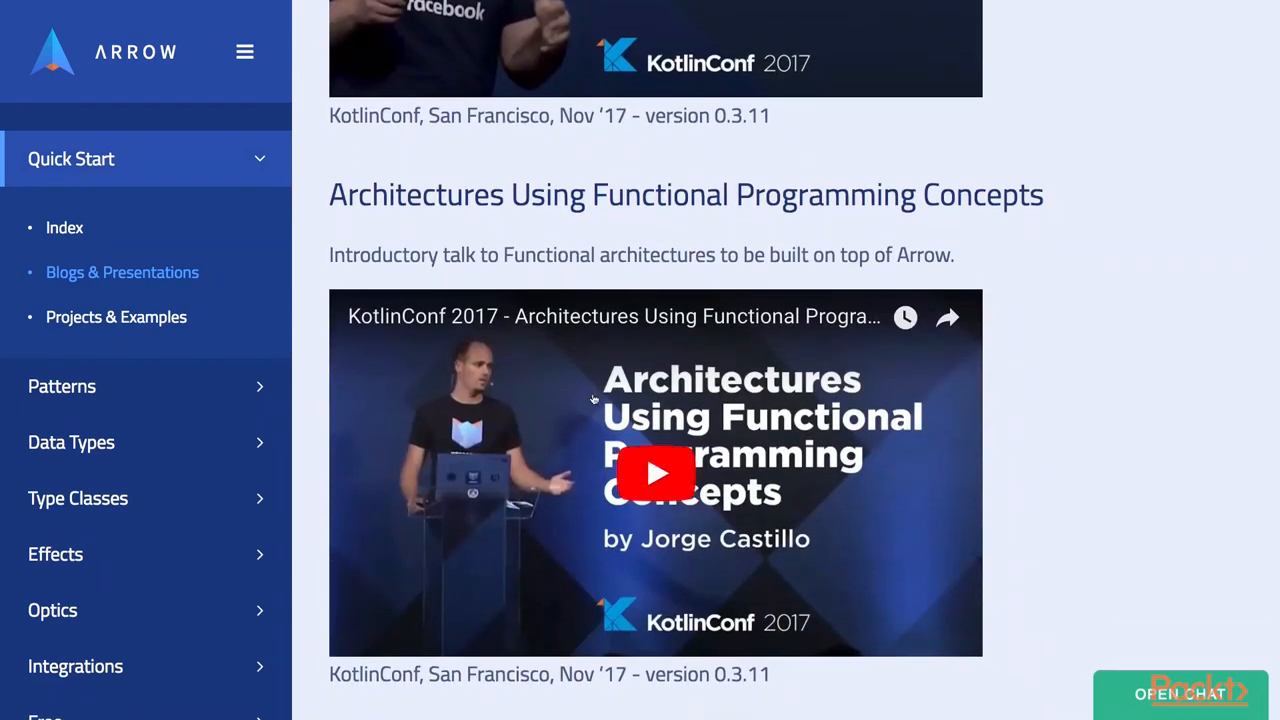
mouse_move(500, 334)
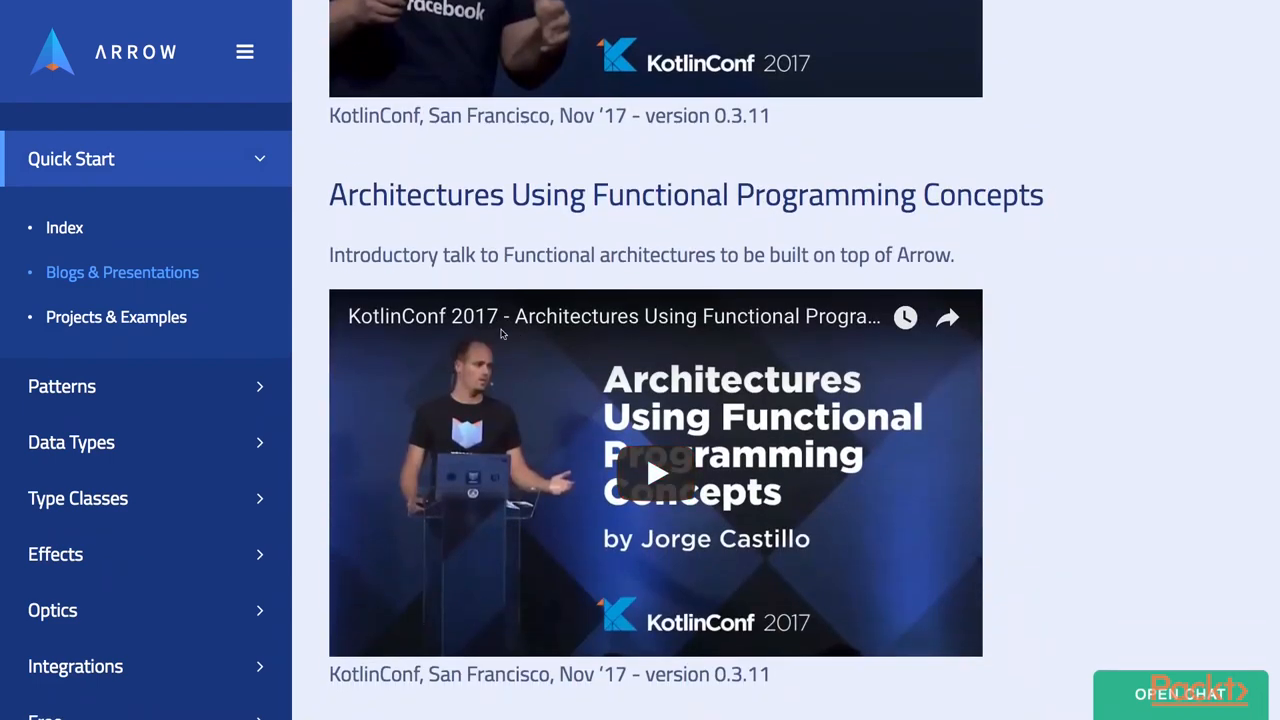
click(116, 316)
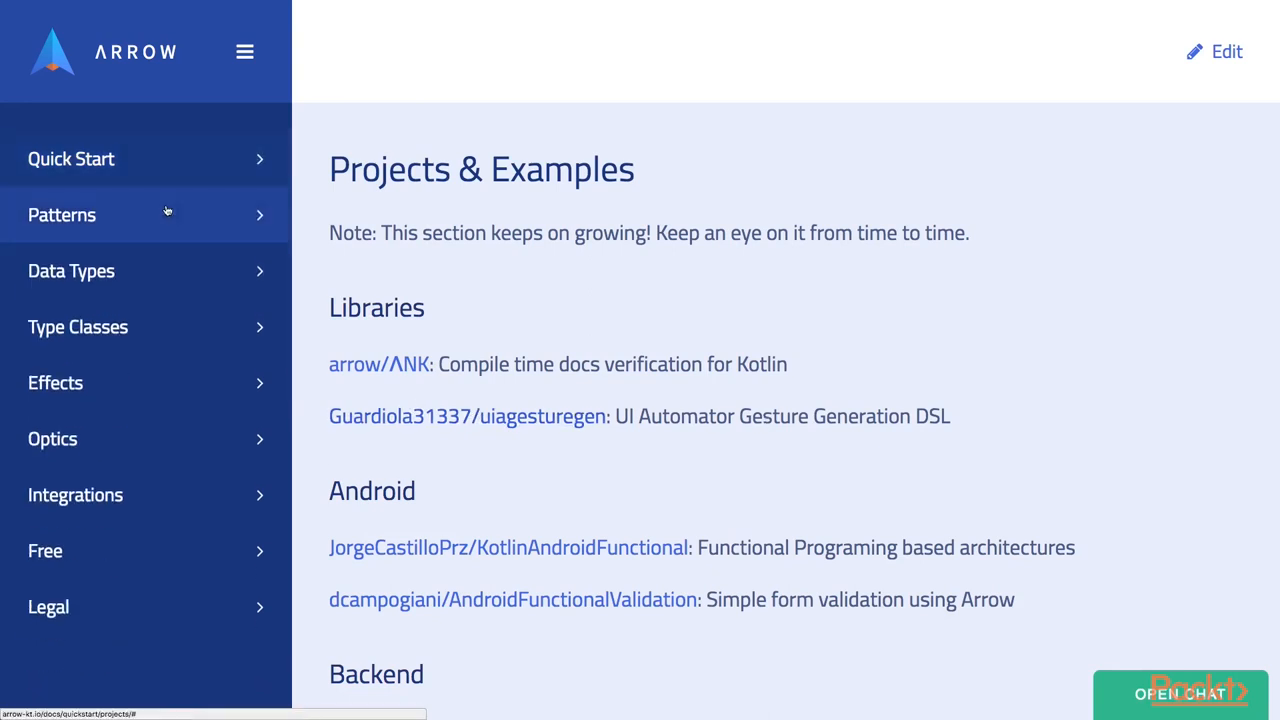
Read the Patterns Glossary through Datatypes, Typeclasses and Type constructors
click(62, 214)
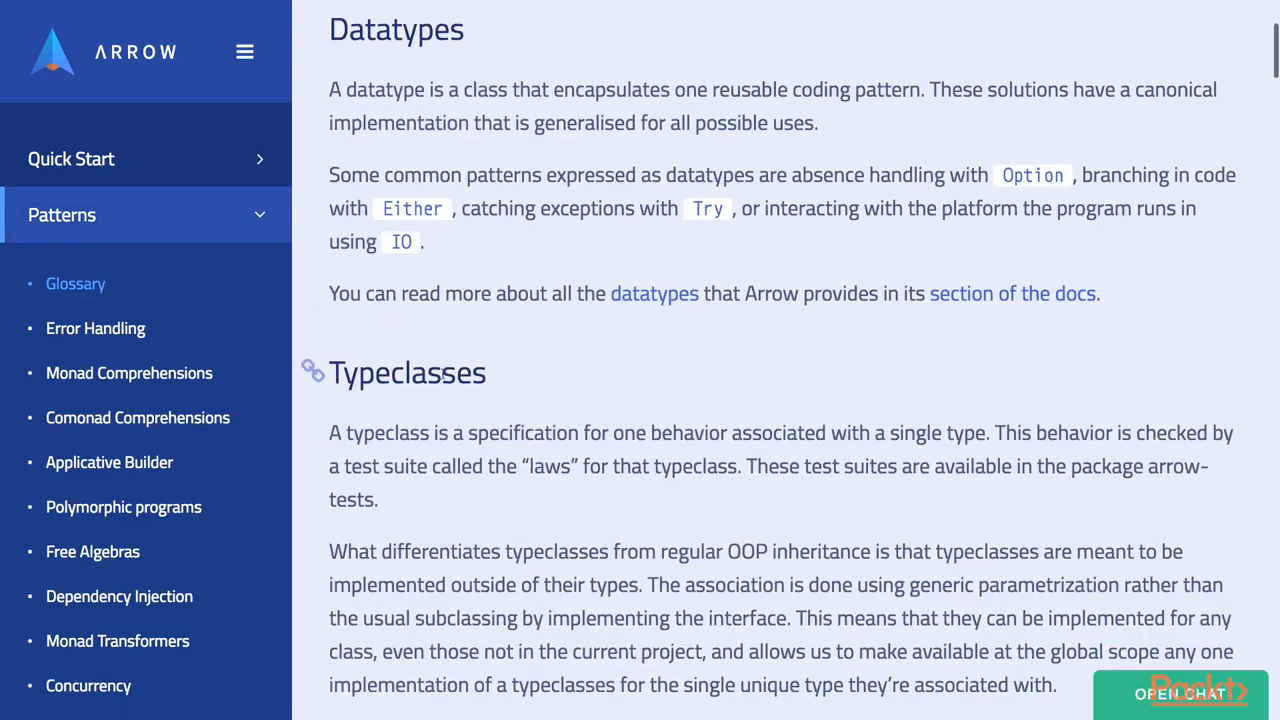
scroll(down, 3)
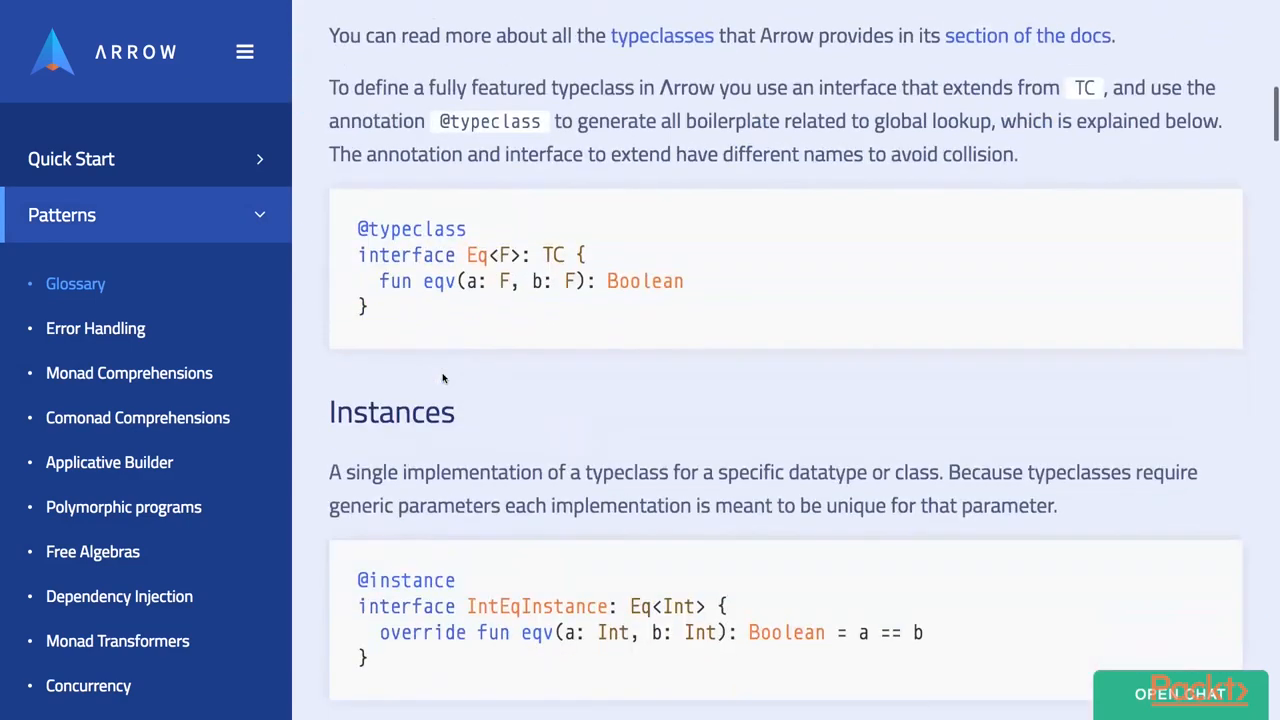
scroll(down, 3)
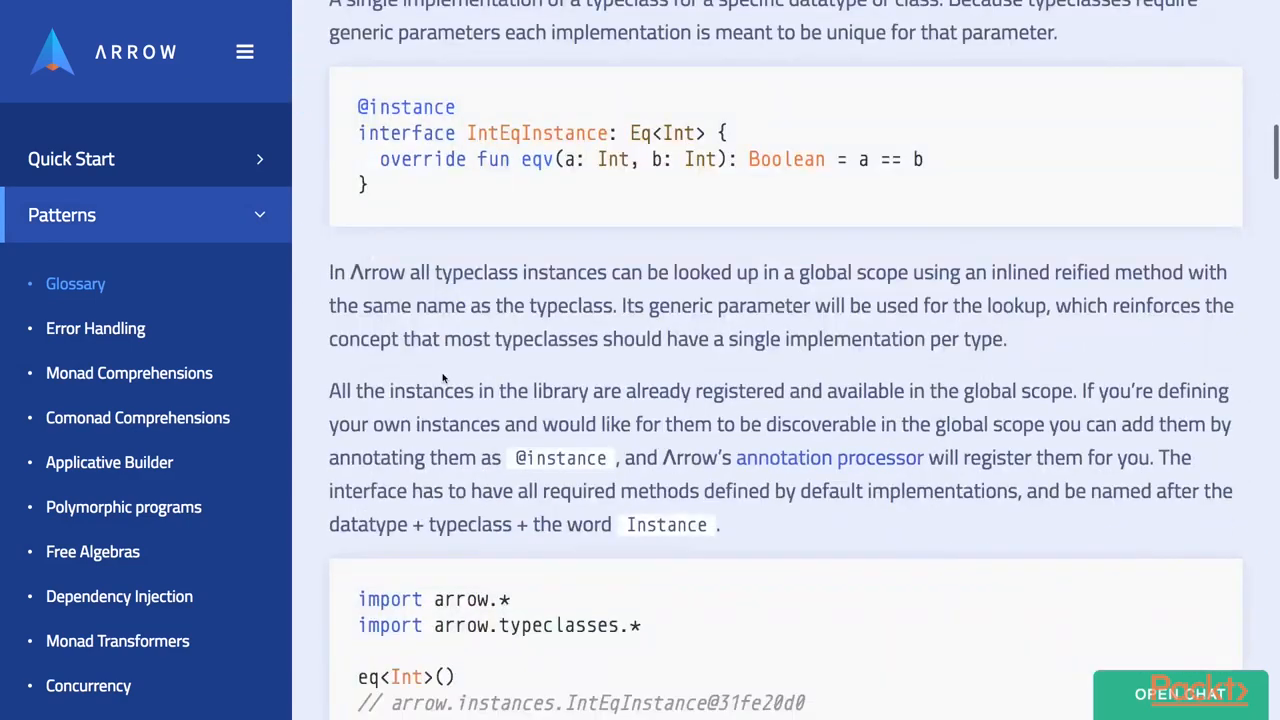
scroll(down, 3)
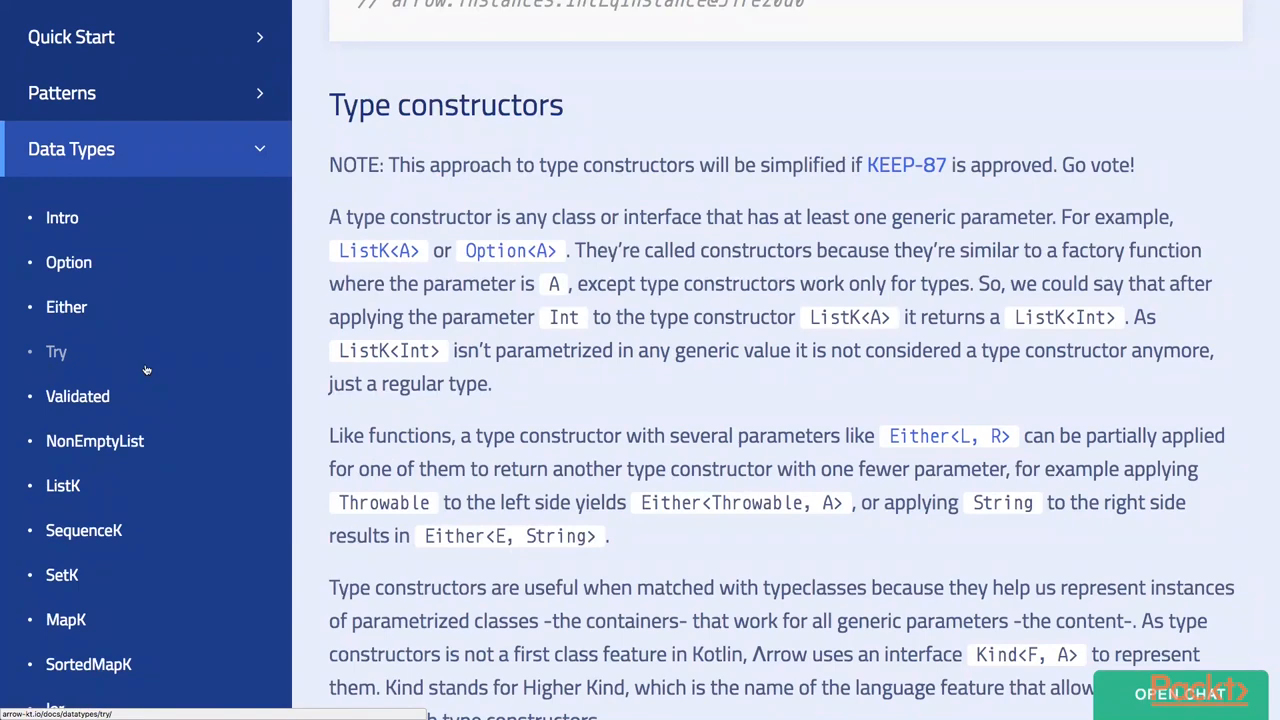
mouse_move(68, 262)
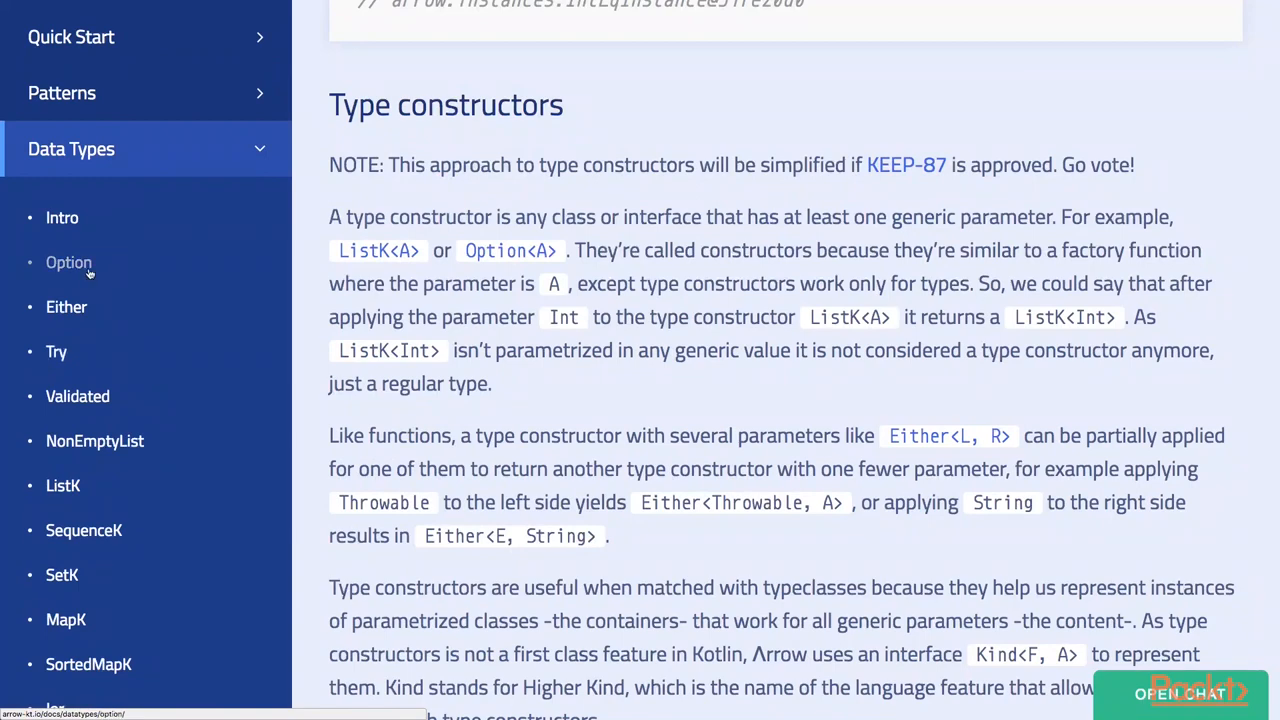
Read the Option data type page and browse the Type Classes and Optics lists
click(68, 262)
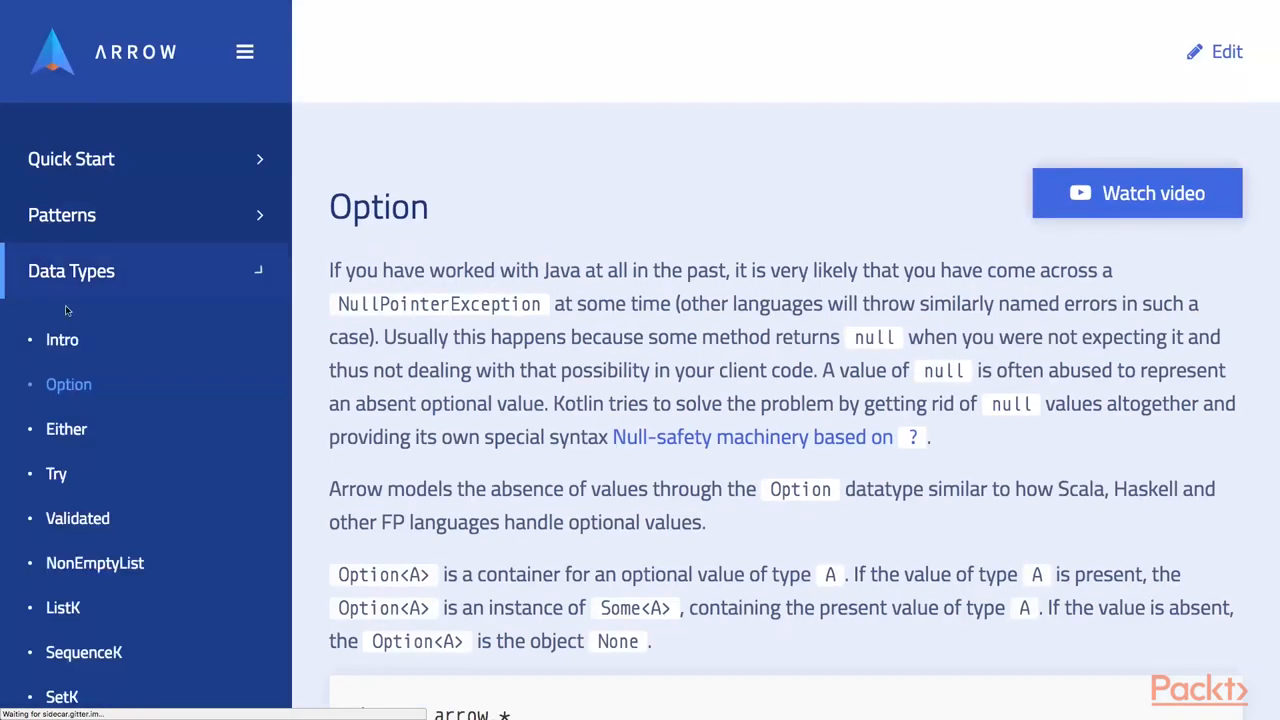
scroll(down, 3)
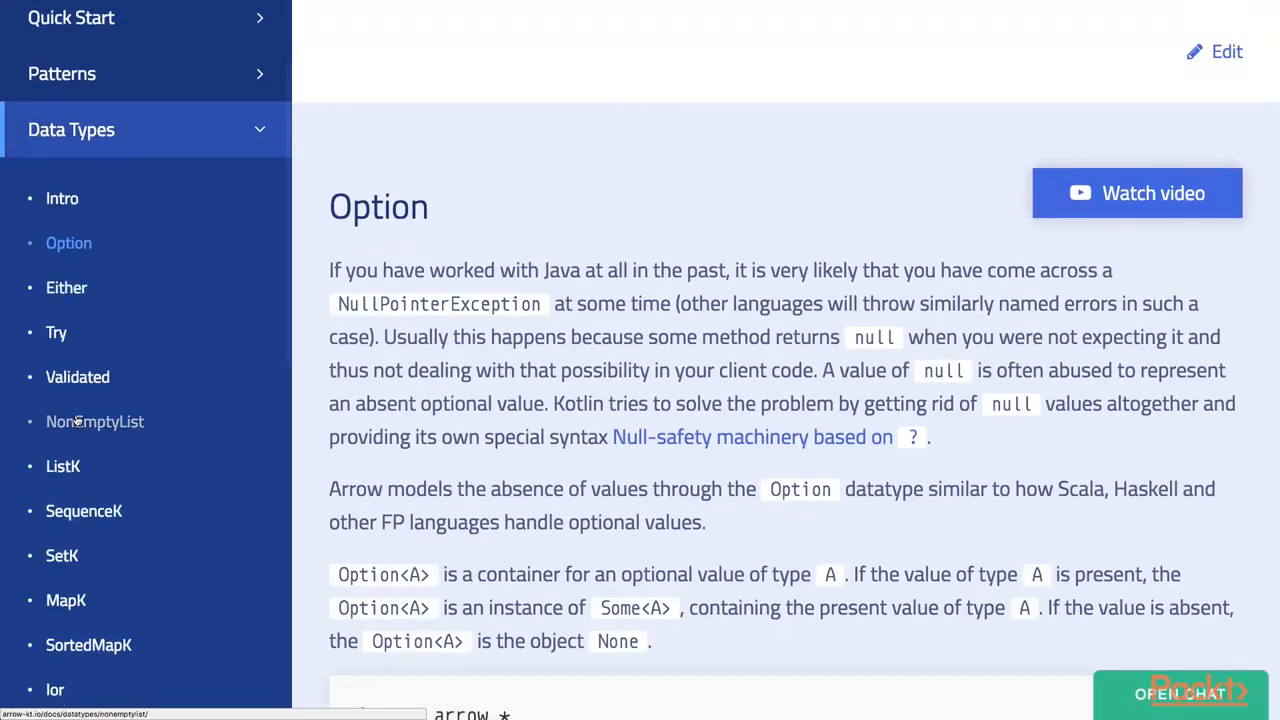
mouse_move(116, 126)
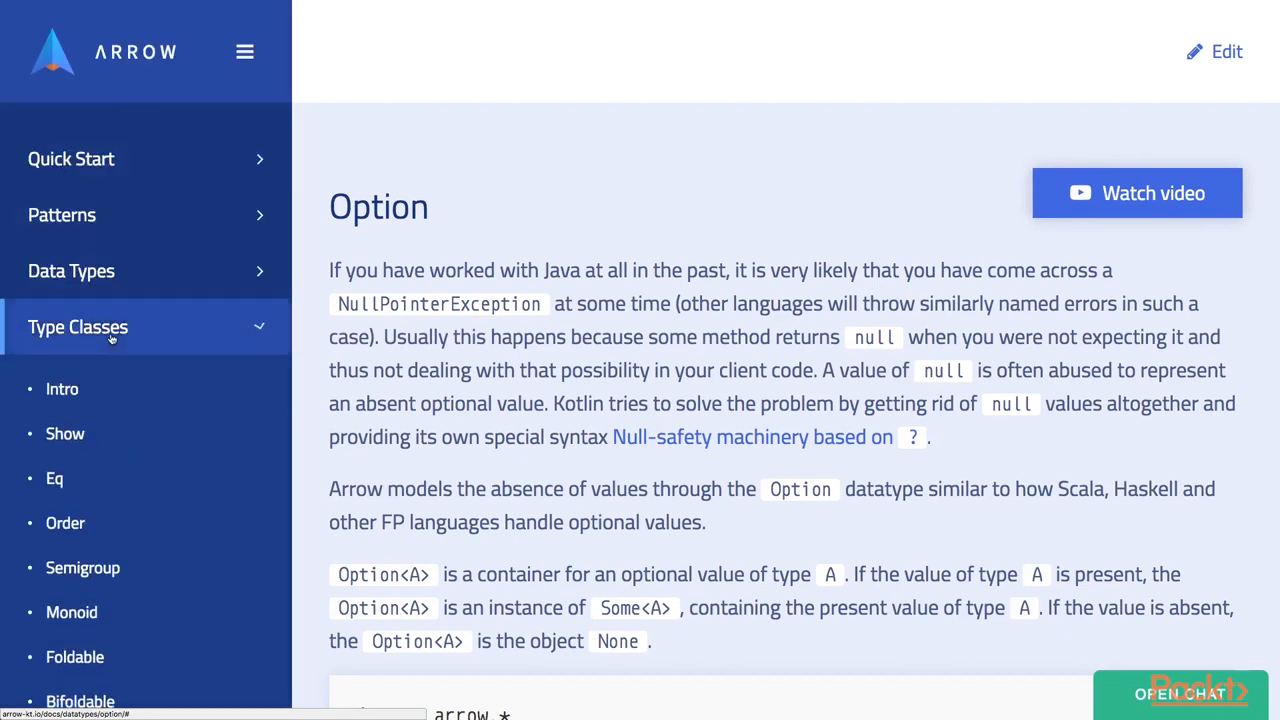
scroll(down, 3)
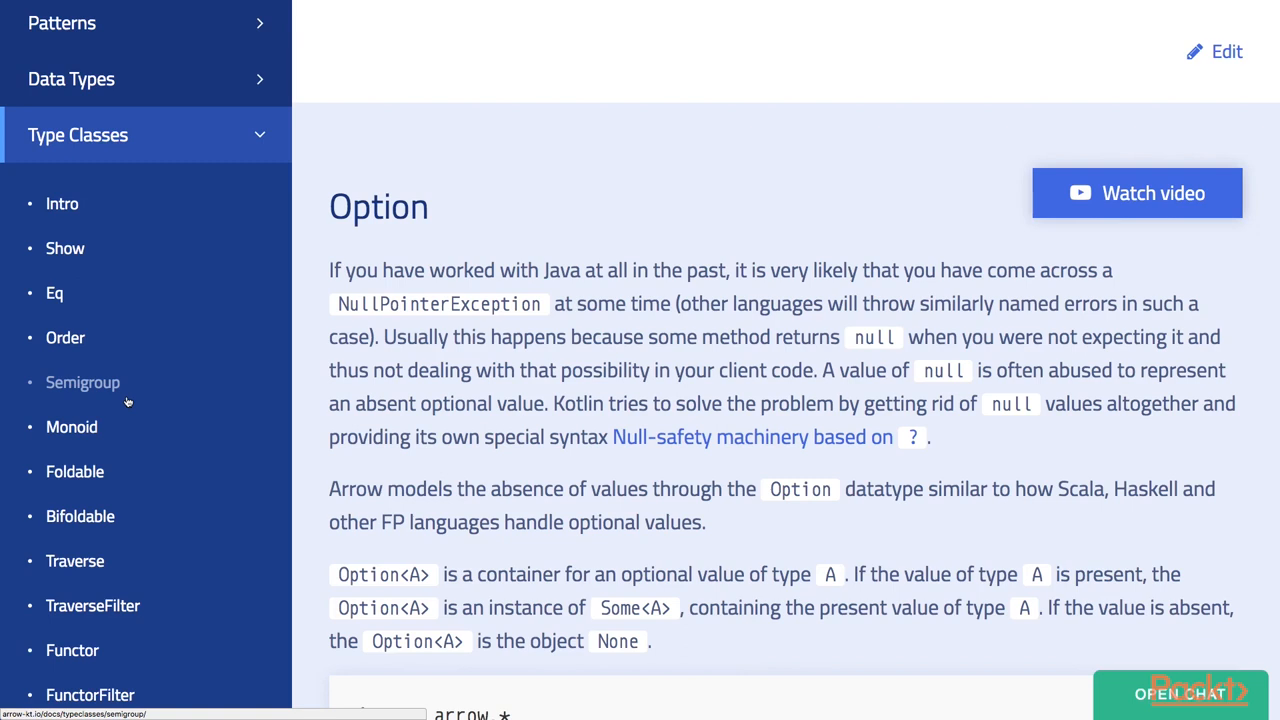
mouse_move(104, 420)
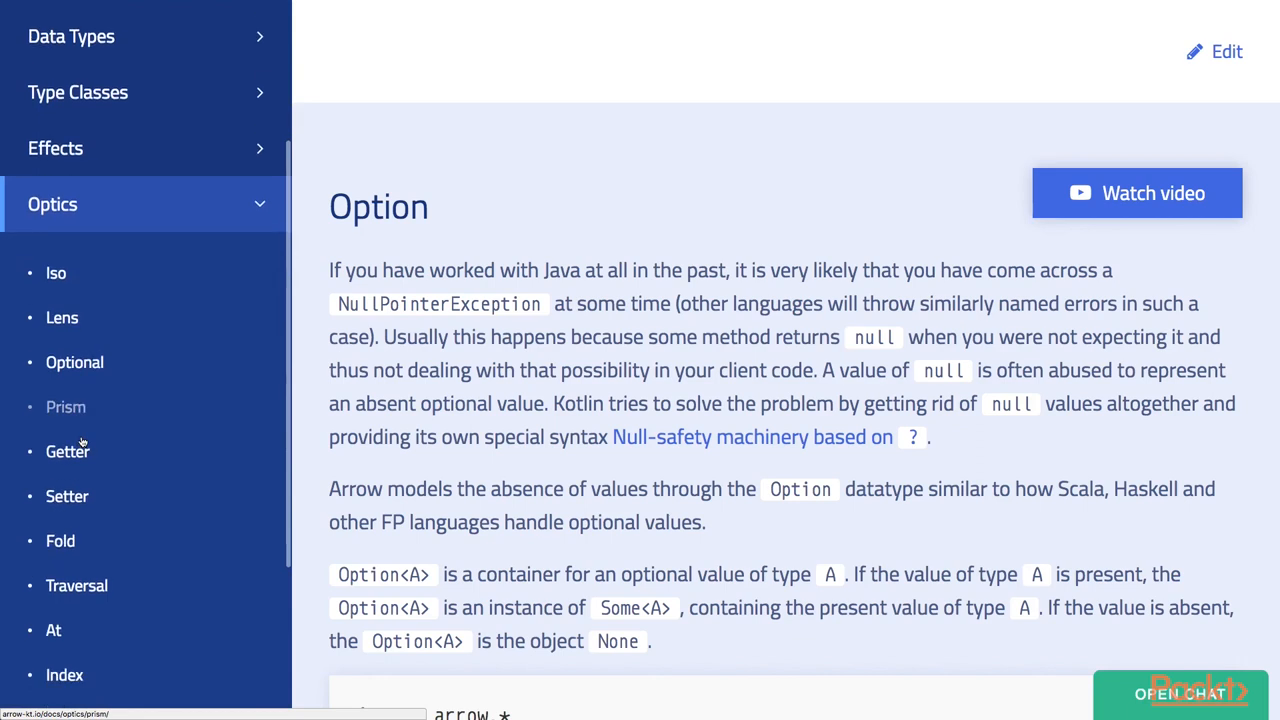
scroll(down, 3)
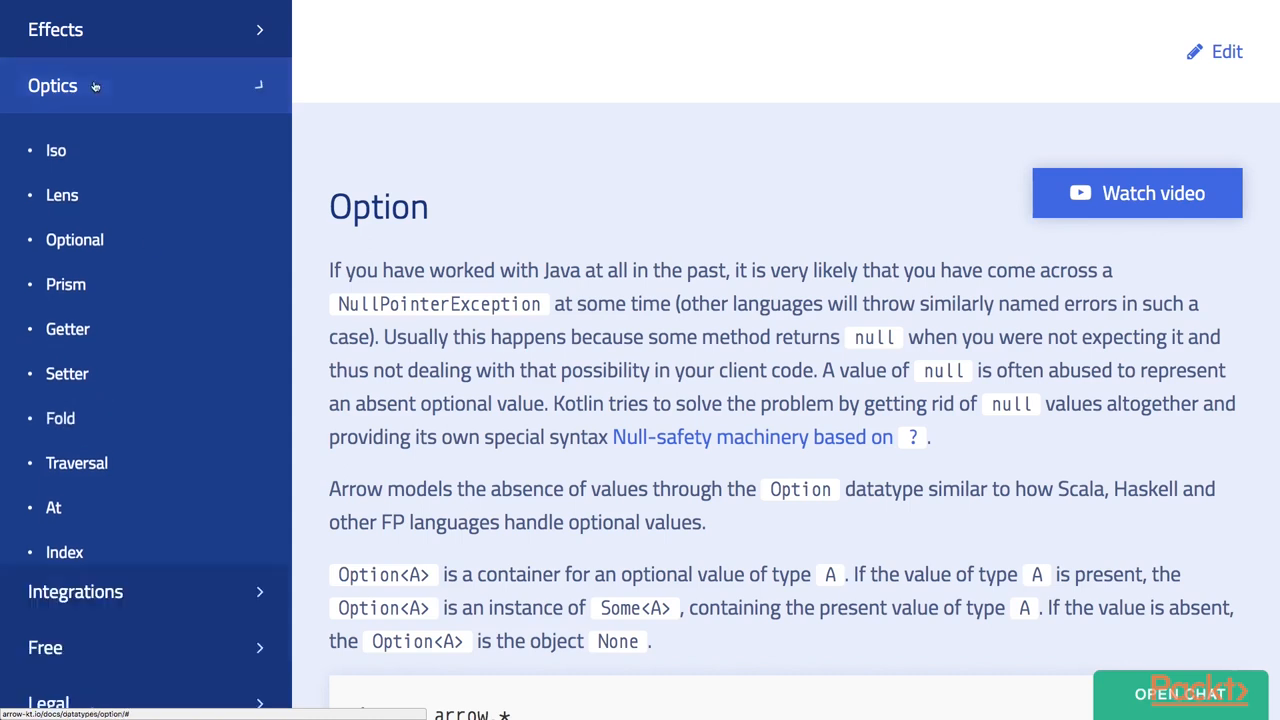
Open the kotlinx.coroutines page under Integrations, explaining Deferred and async
click(76, 592)
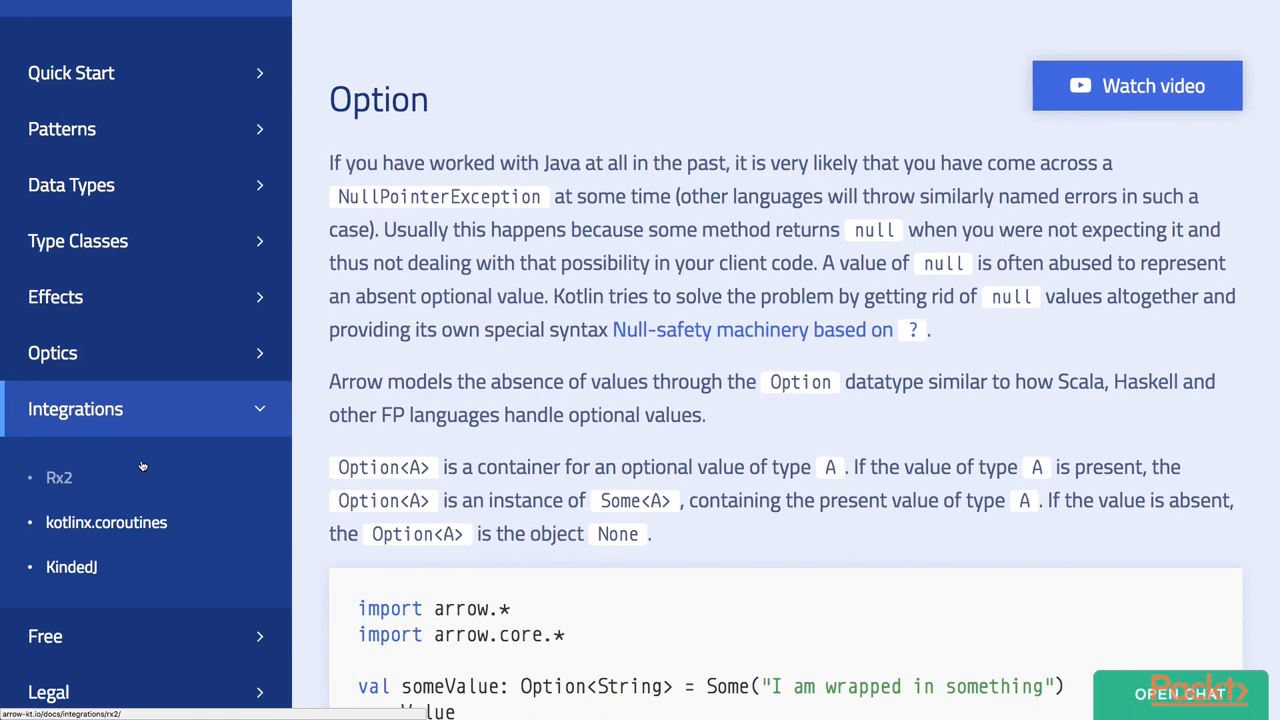
mouse_move(106, 522)
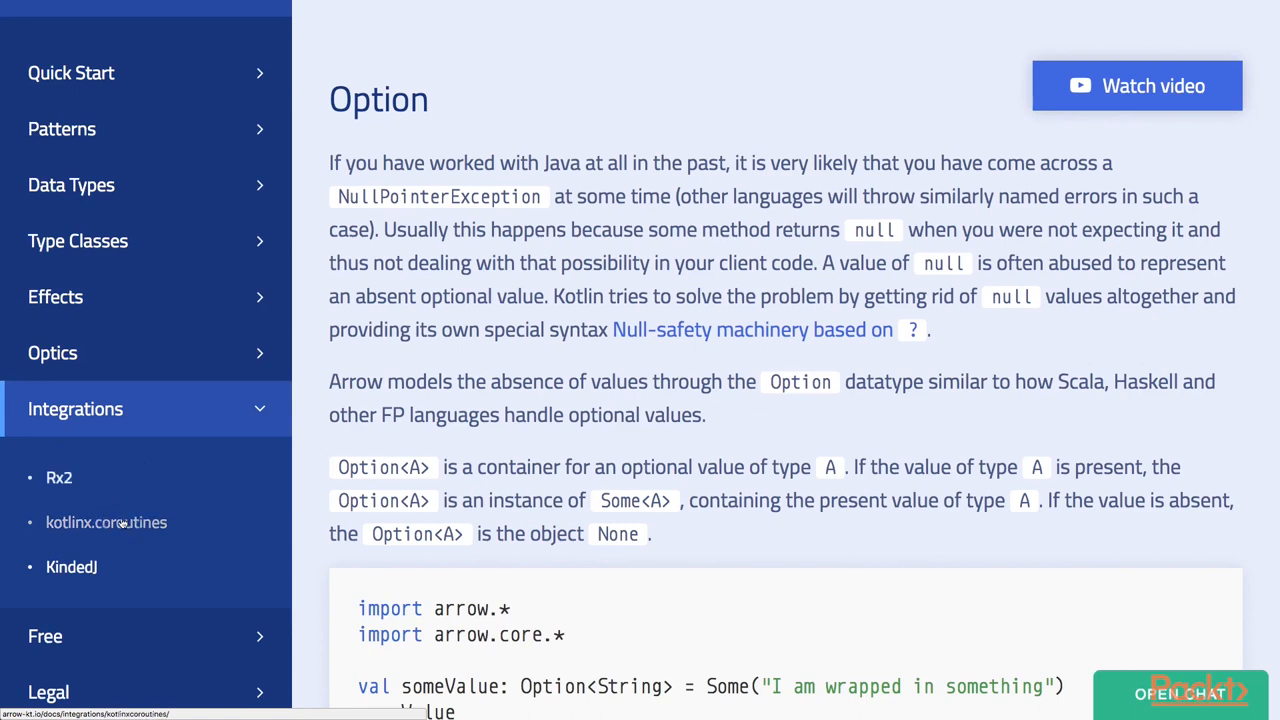
click(106, 522)
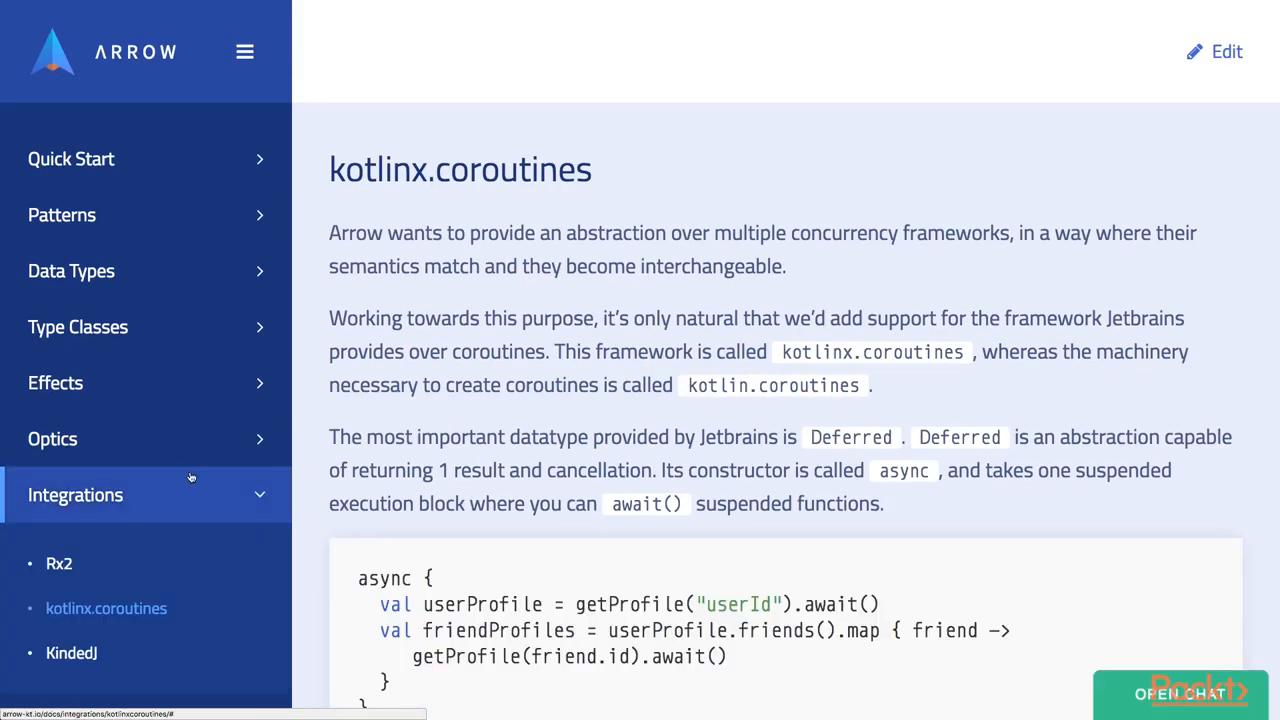
scroll(down, 3)
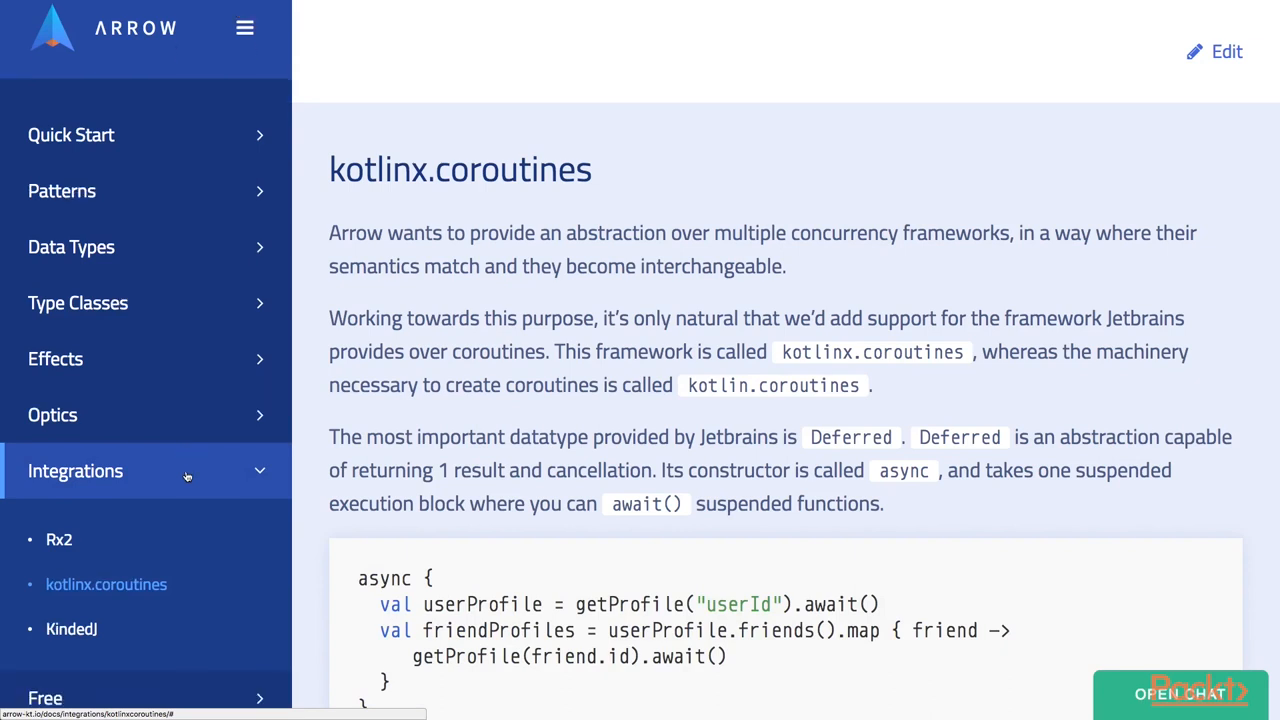